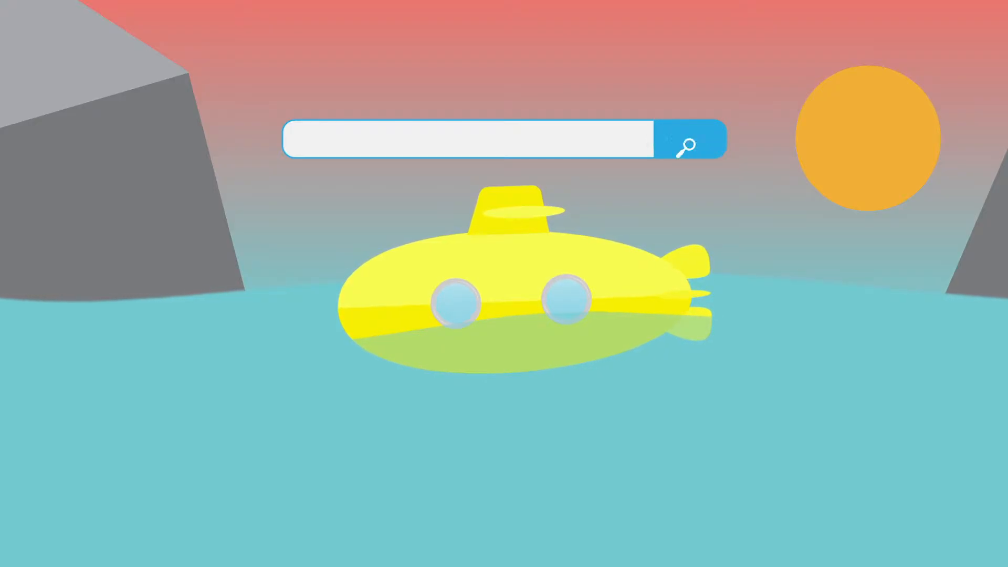
text(What is SEO?)
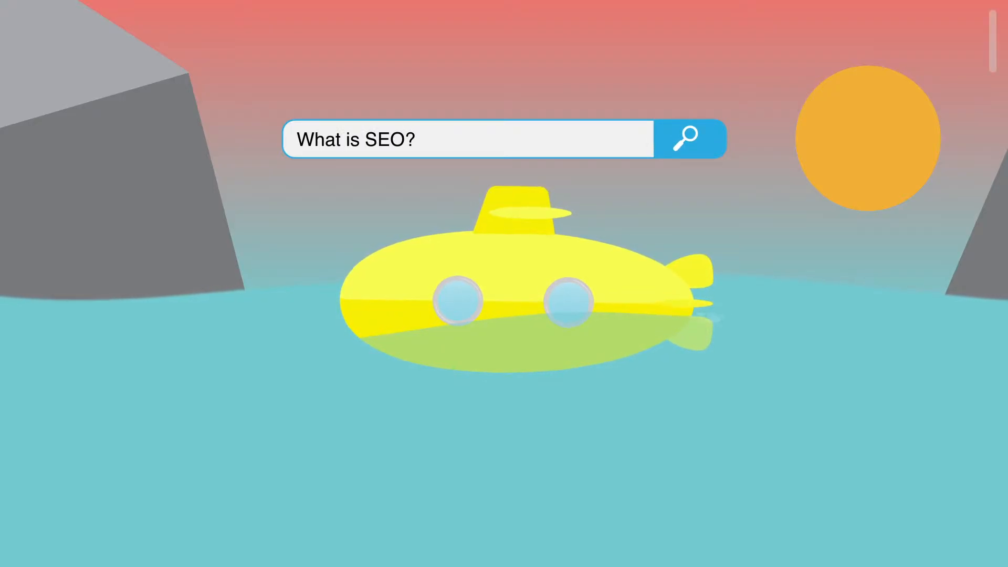